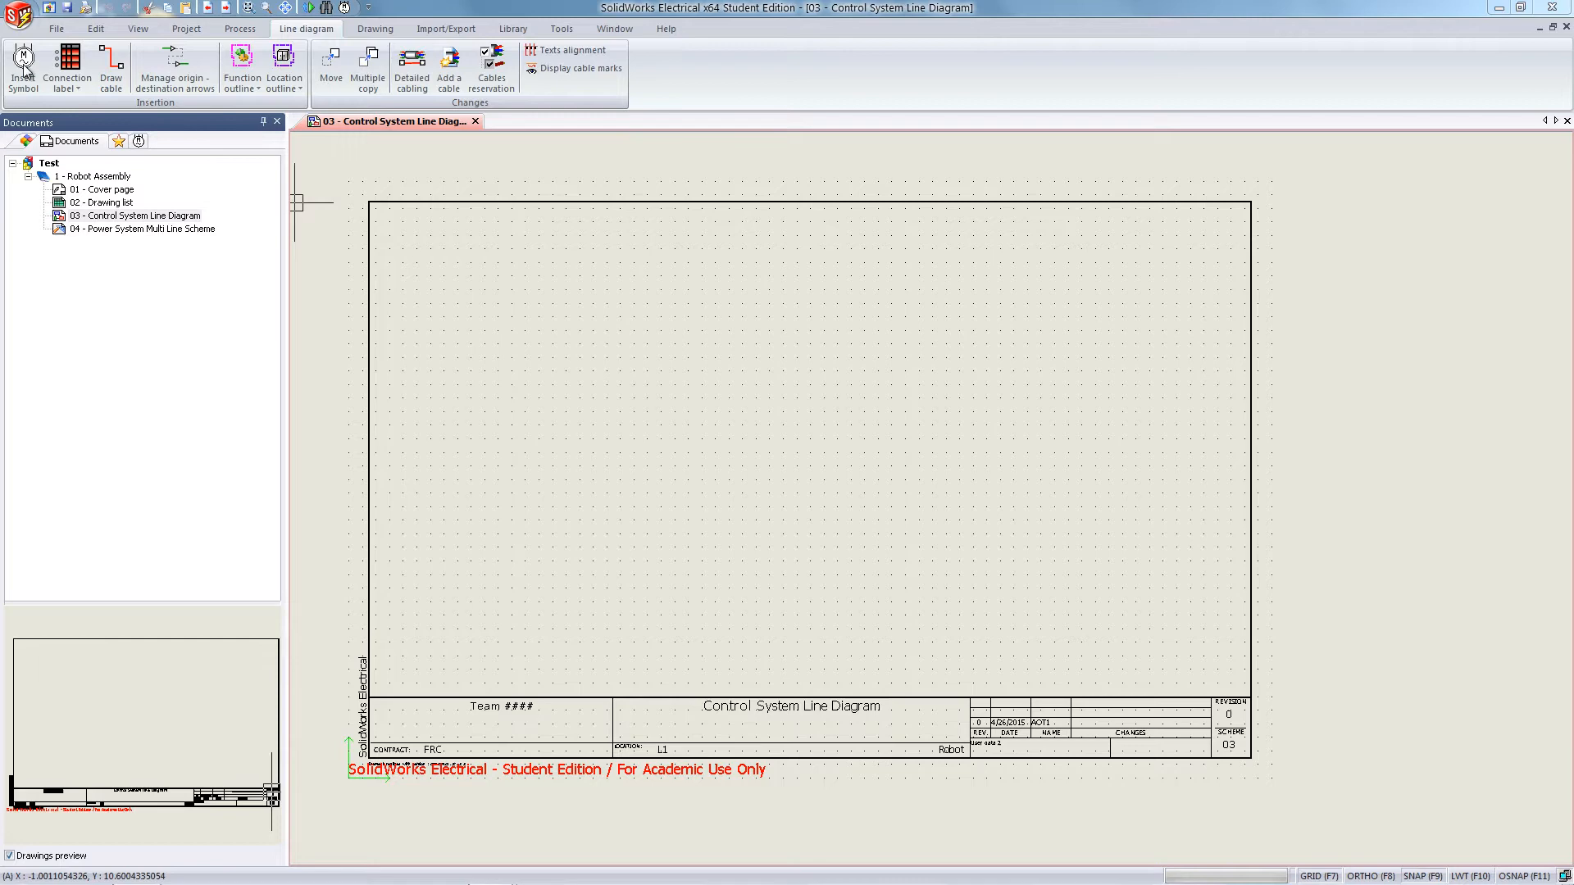
Place the first component symbol near the upper left of the line diagram sheet.
left_click(21, 69)
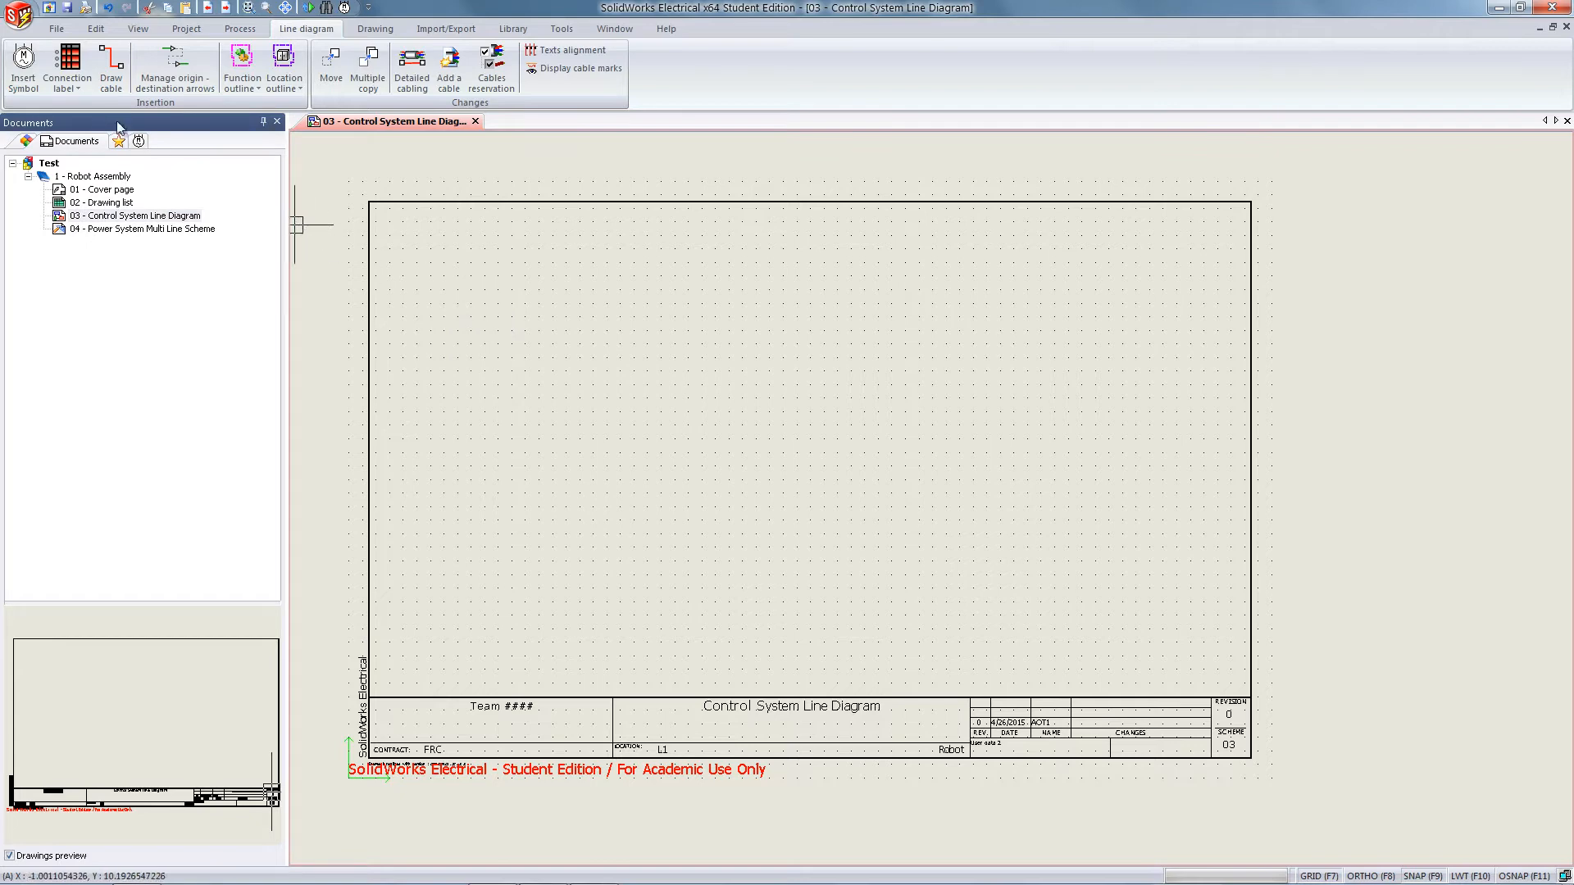
left_click(21, 69)
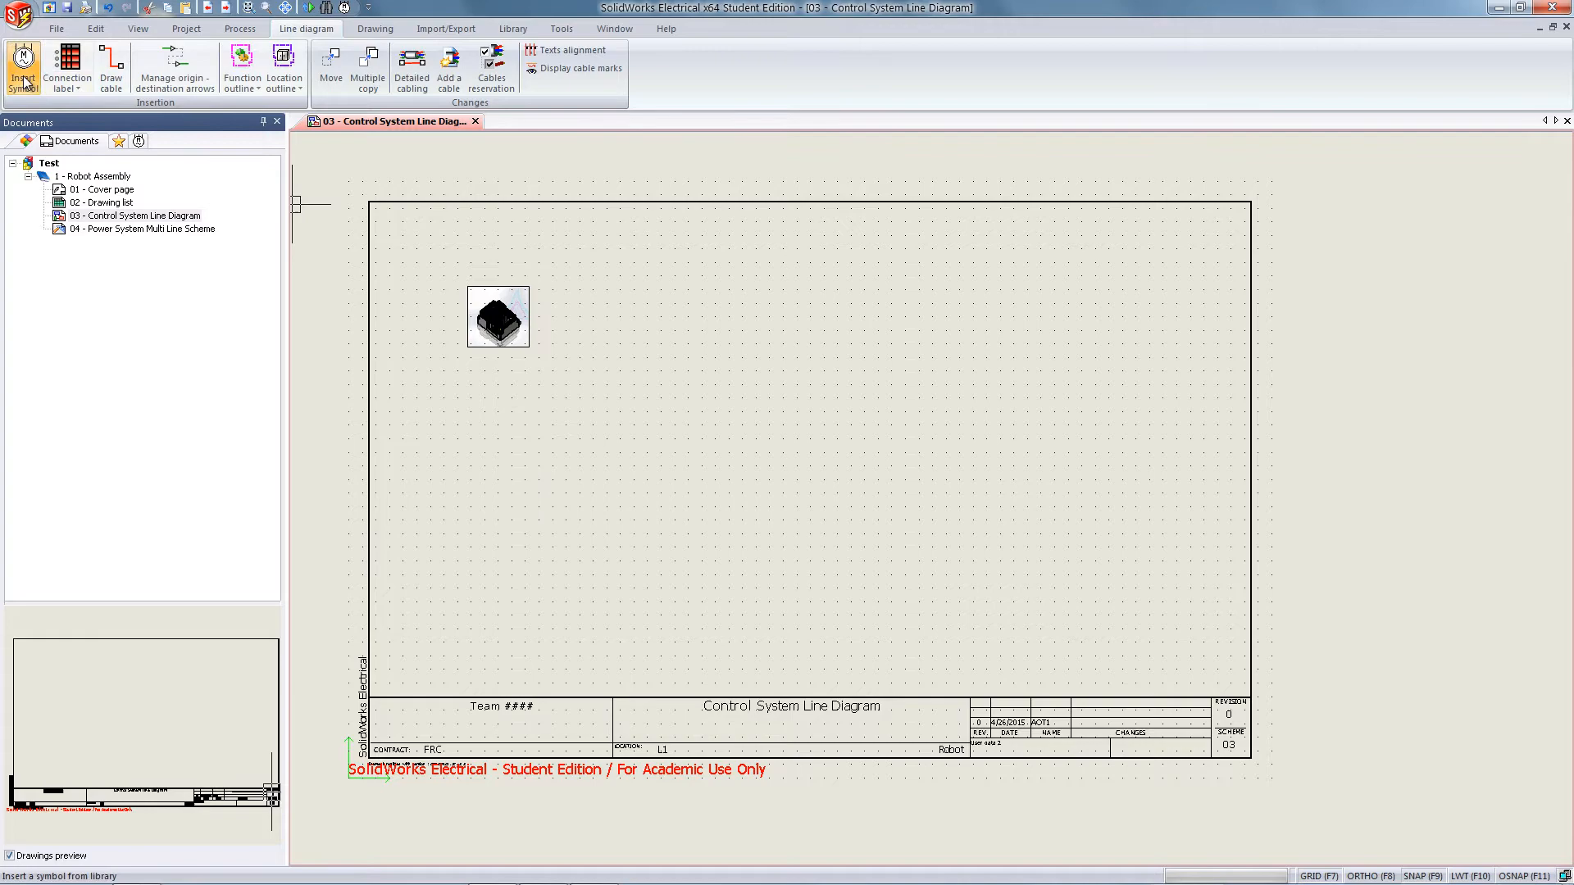
Place a larger panel symbol from a filtered library to the right of the first component.
left_click(22, 69)
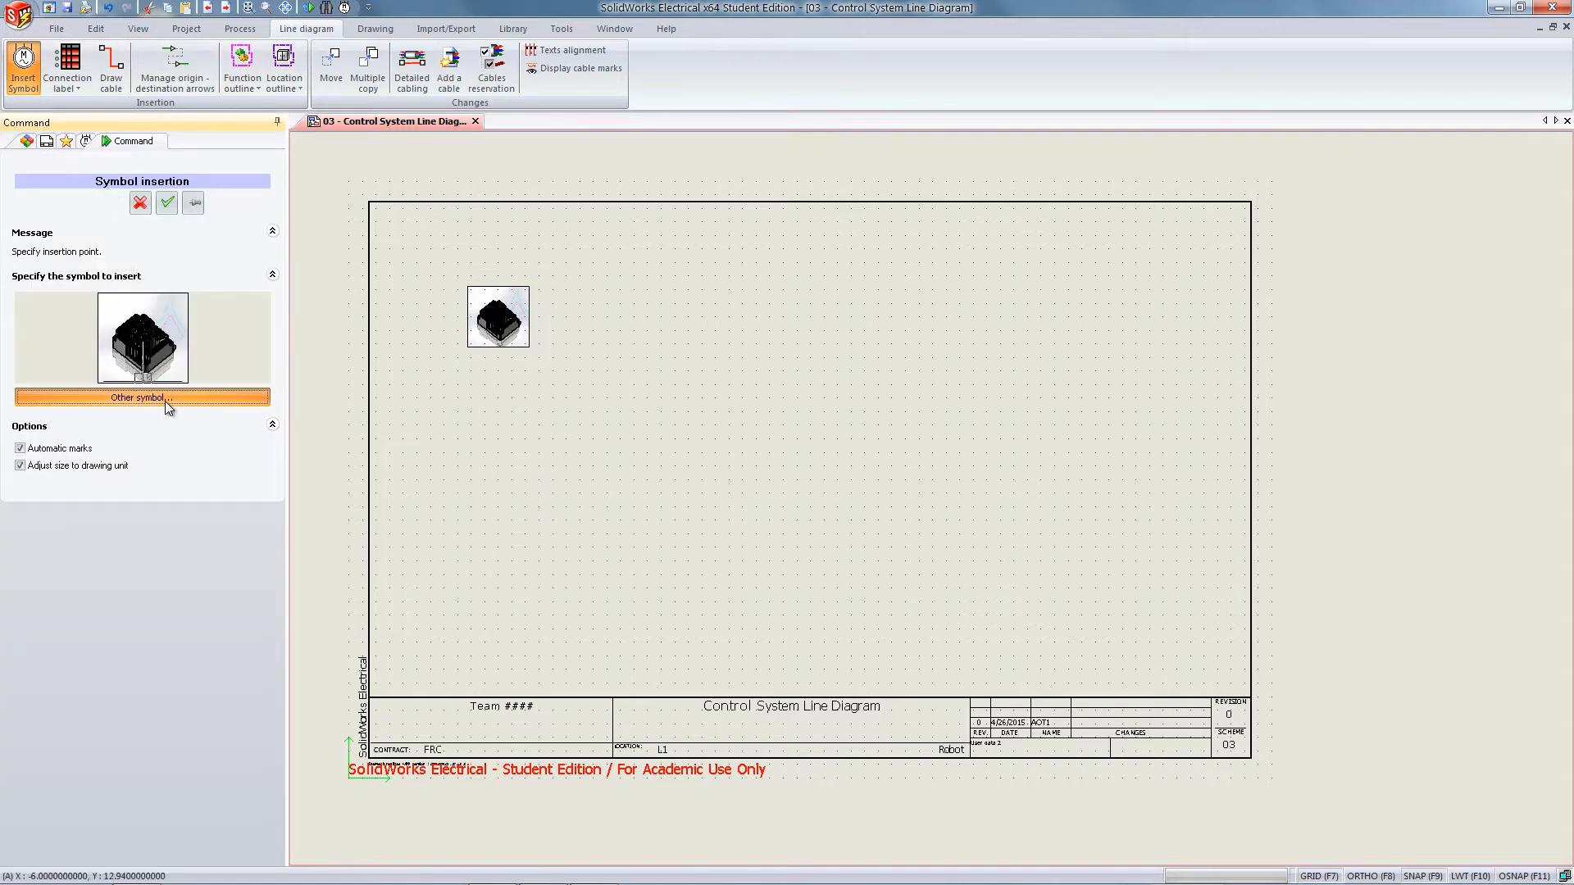
left_click(141, 397)
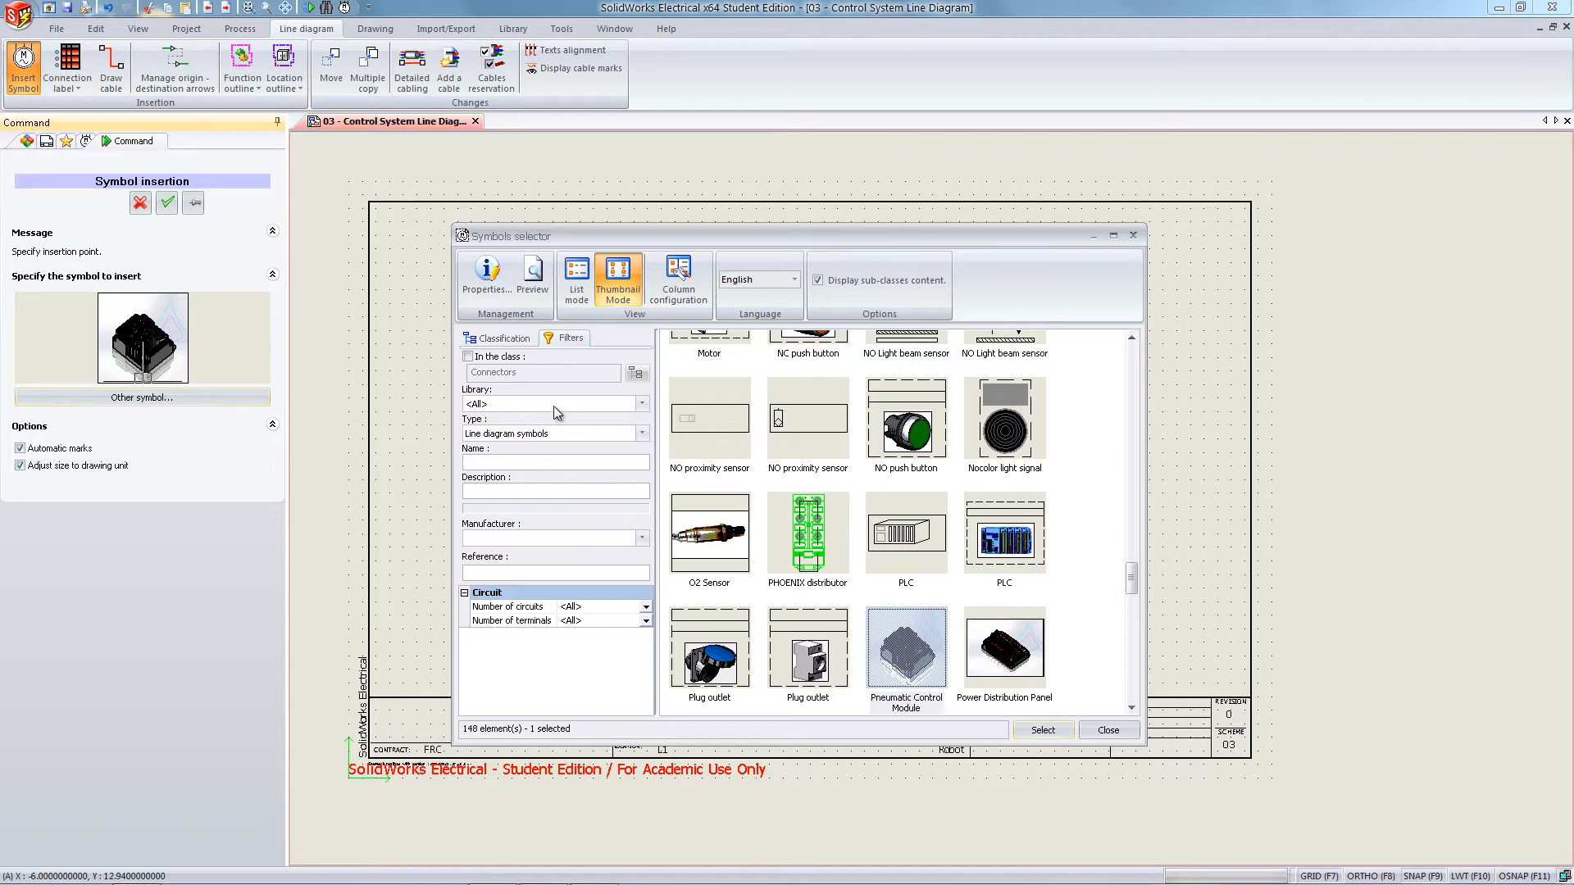
left_click(641, 403)
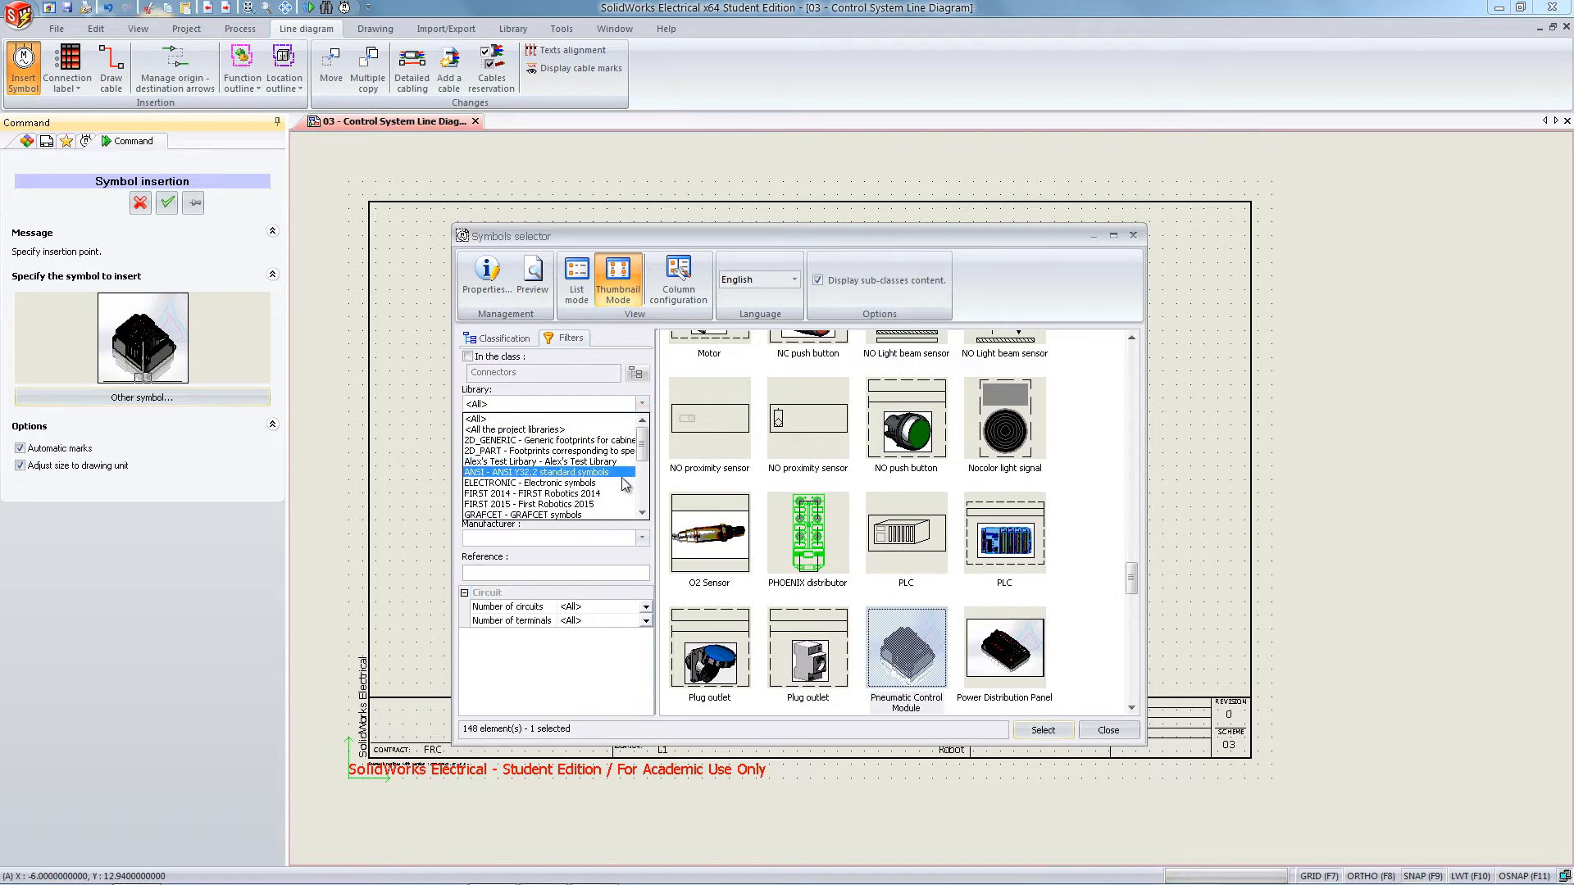
left_click(535, 503)
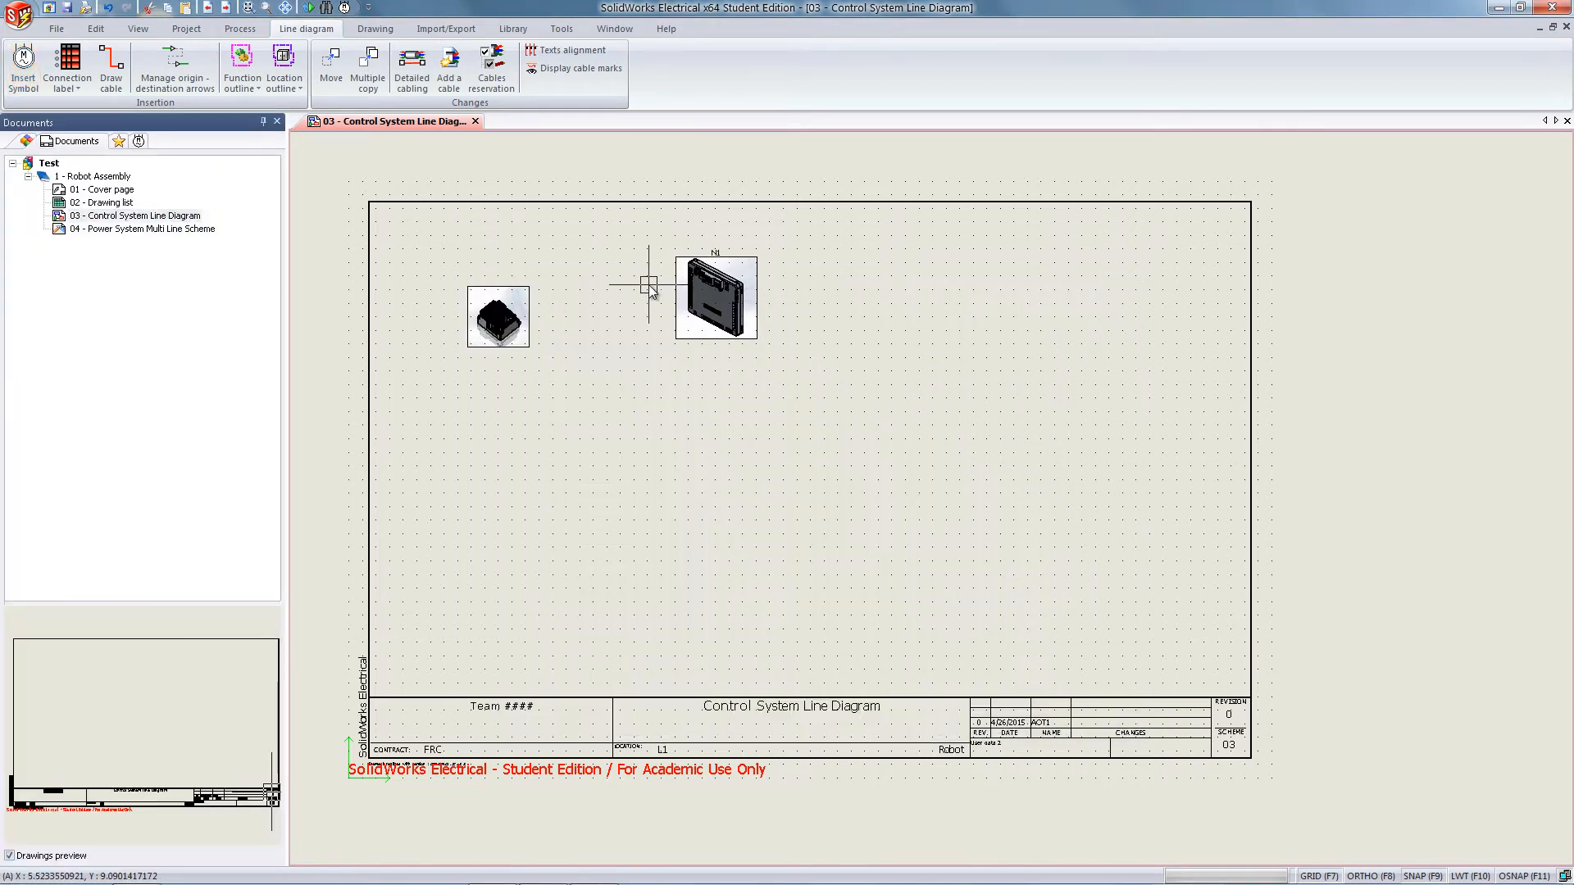
left_click(110, 70)
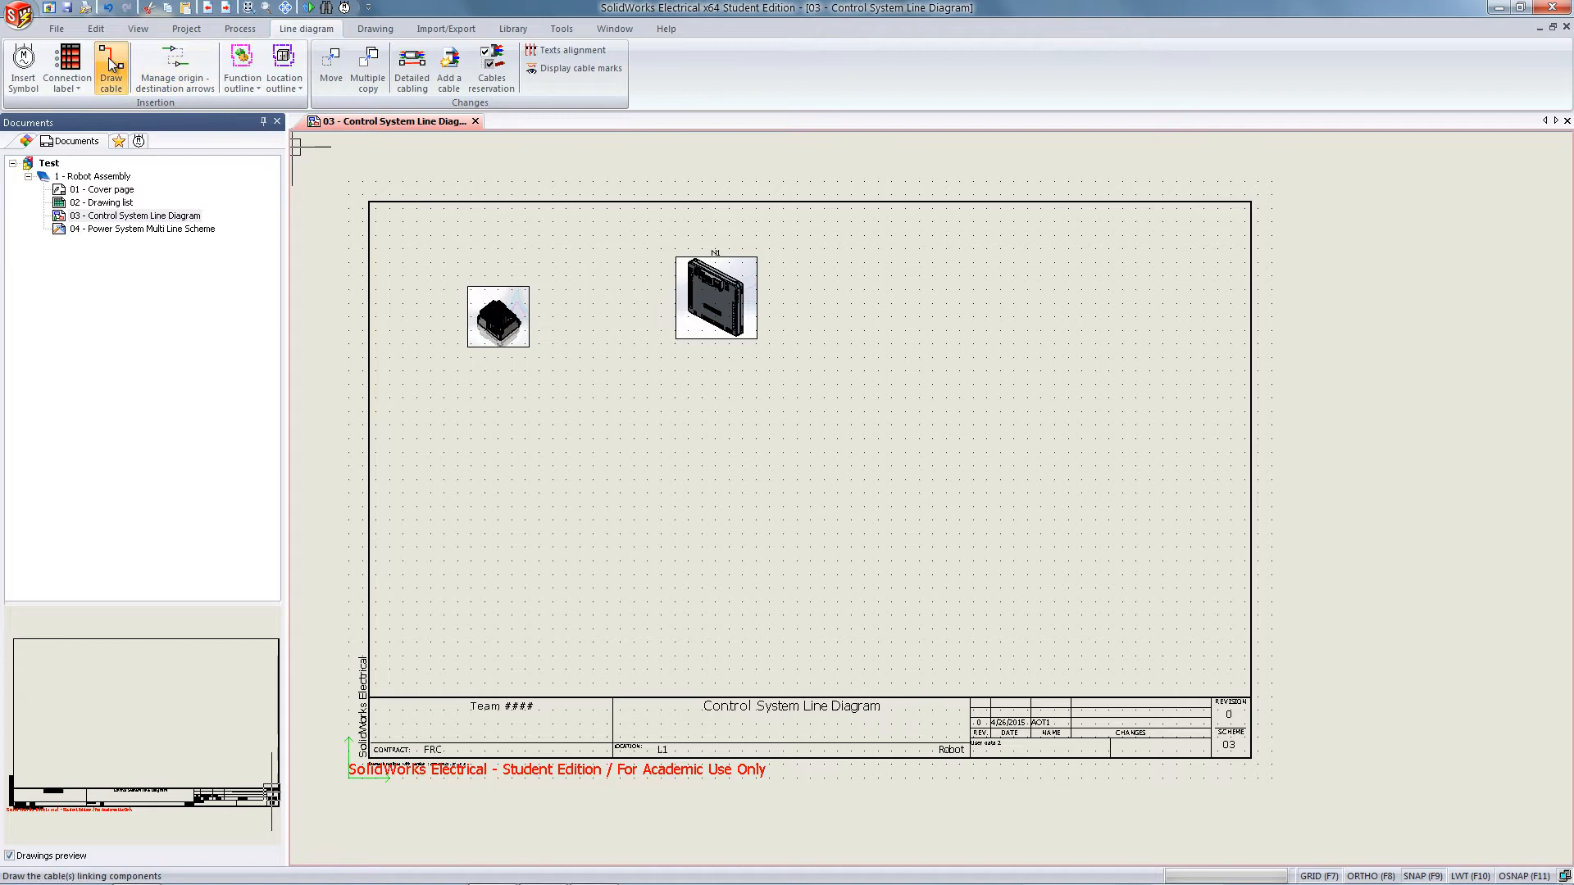
Draw a red cable from the larger panel to the first component.
left_click(110, 65)
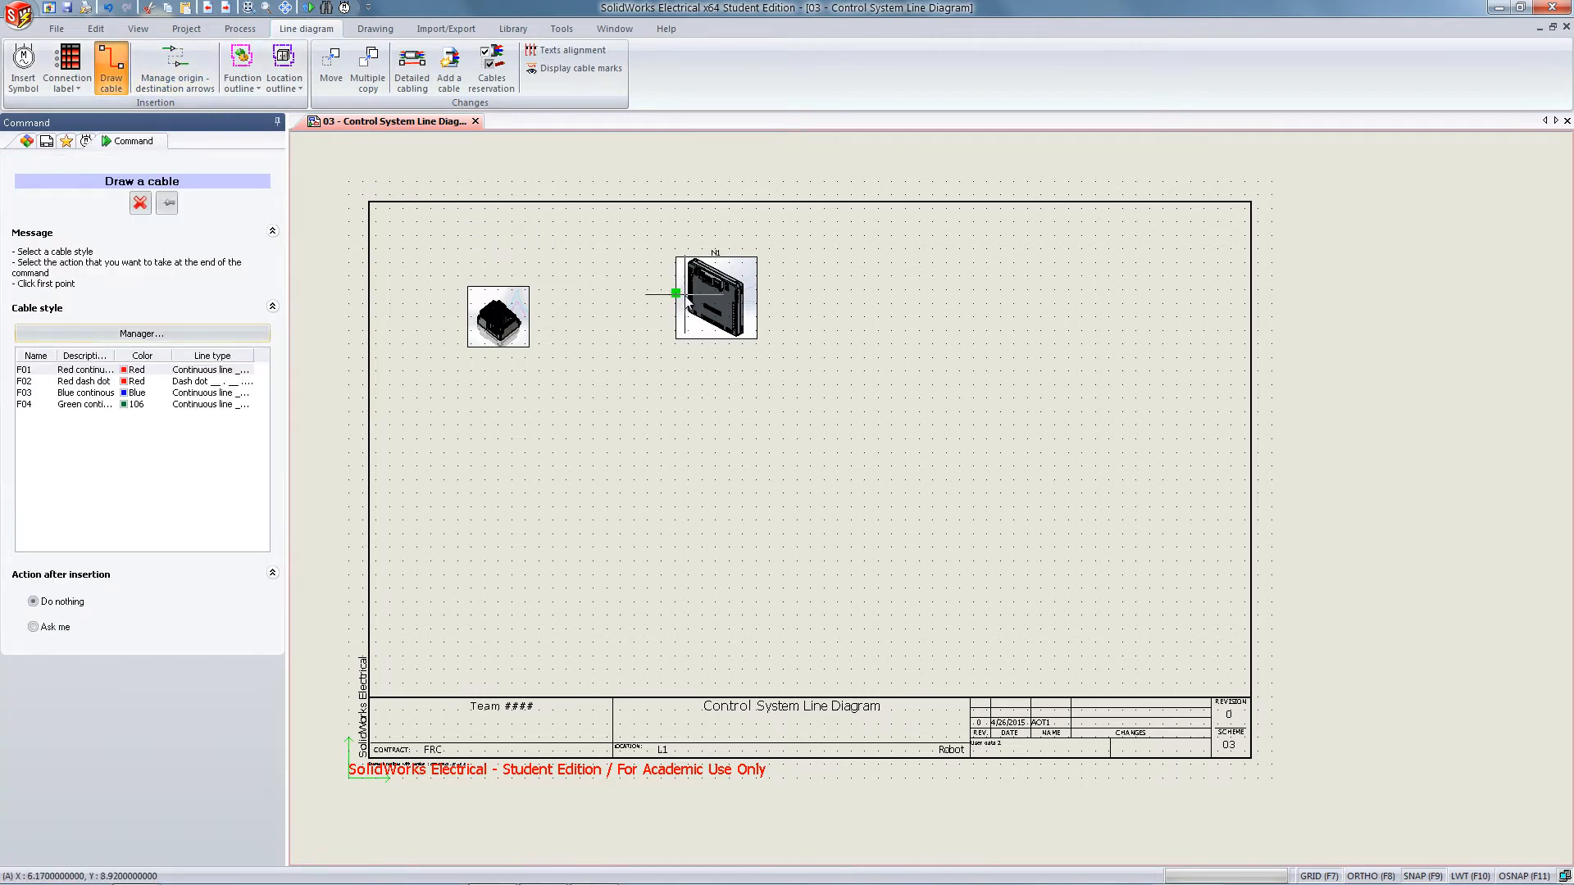
left_click(676, 294)
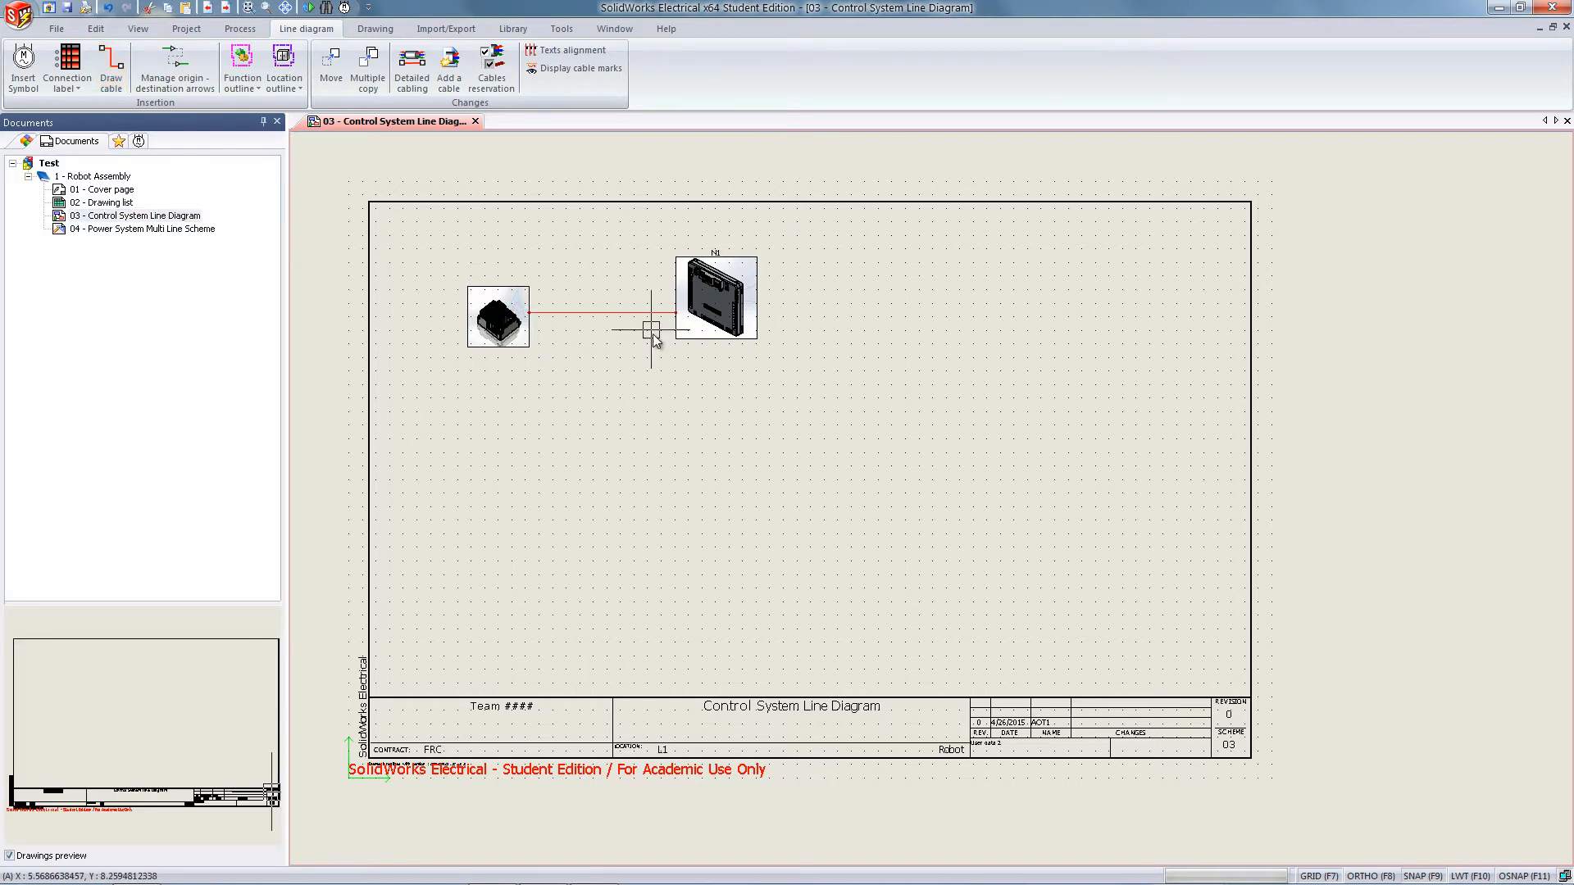
Place two identical small connector symbols side by side below the upper components.
left_click(21, 69)
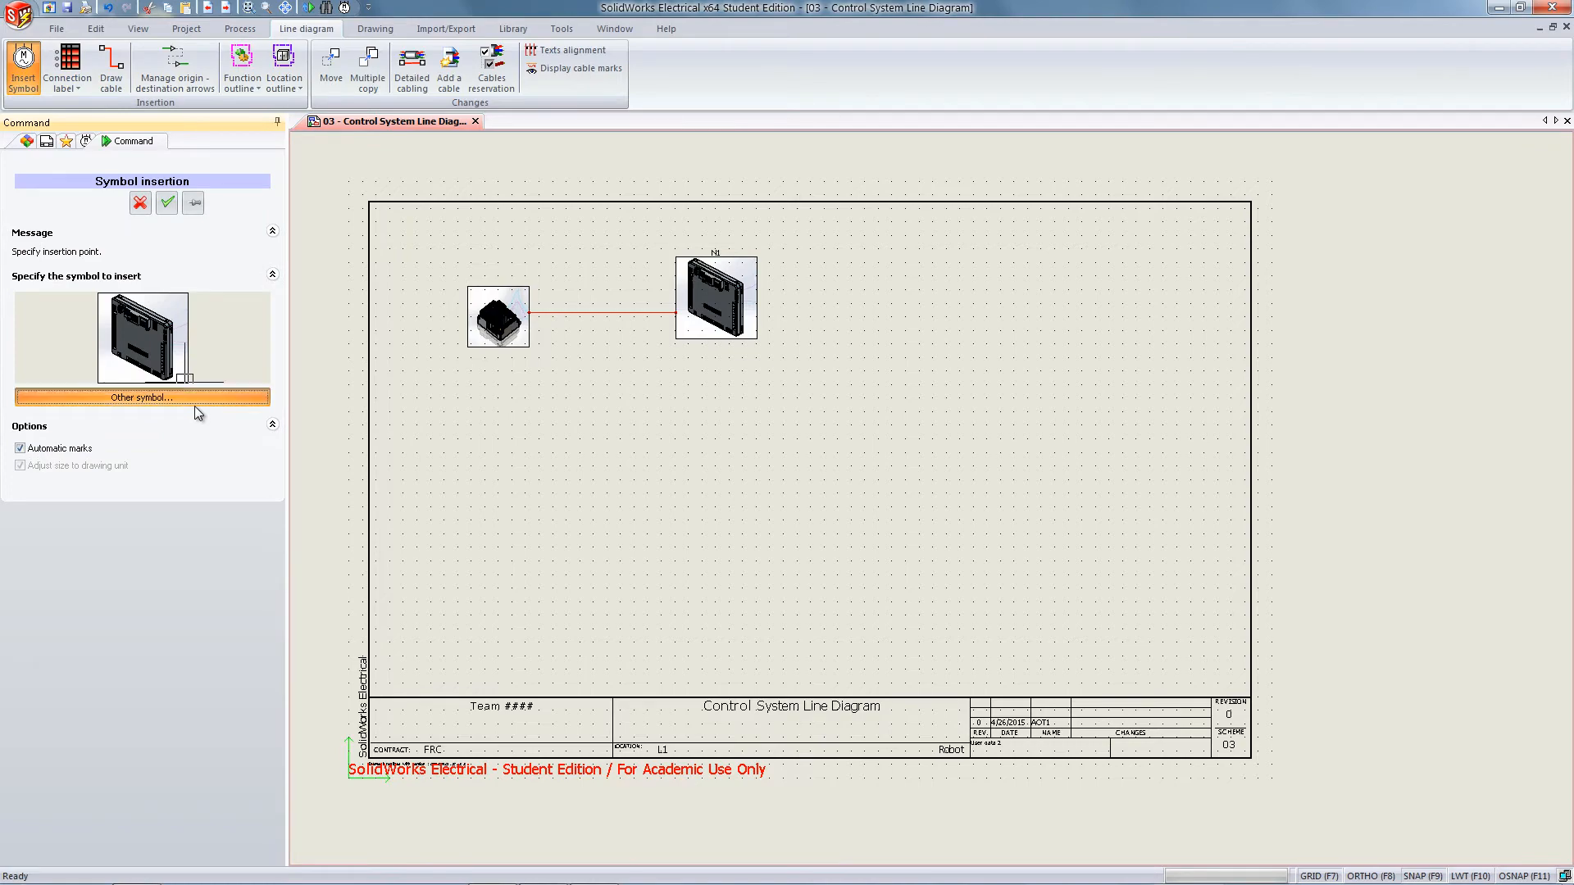
left_click(141, 397)
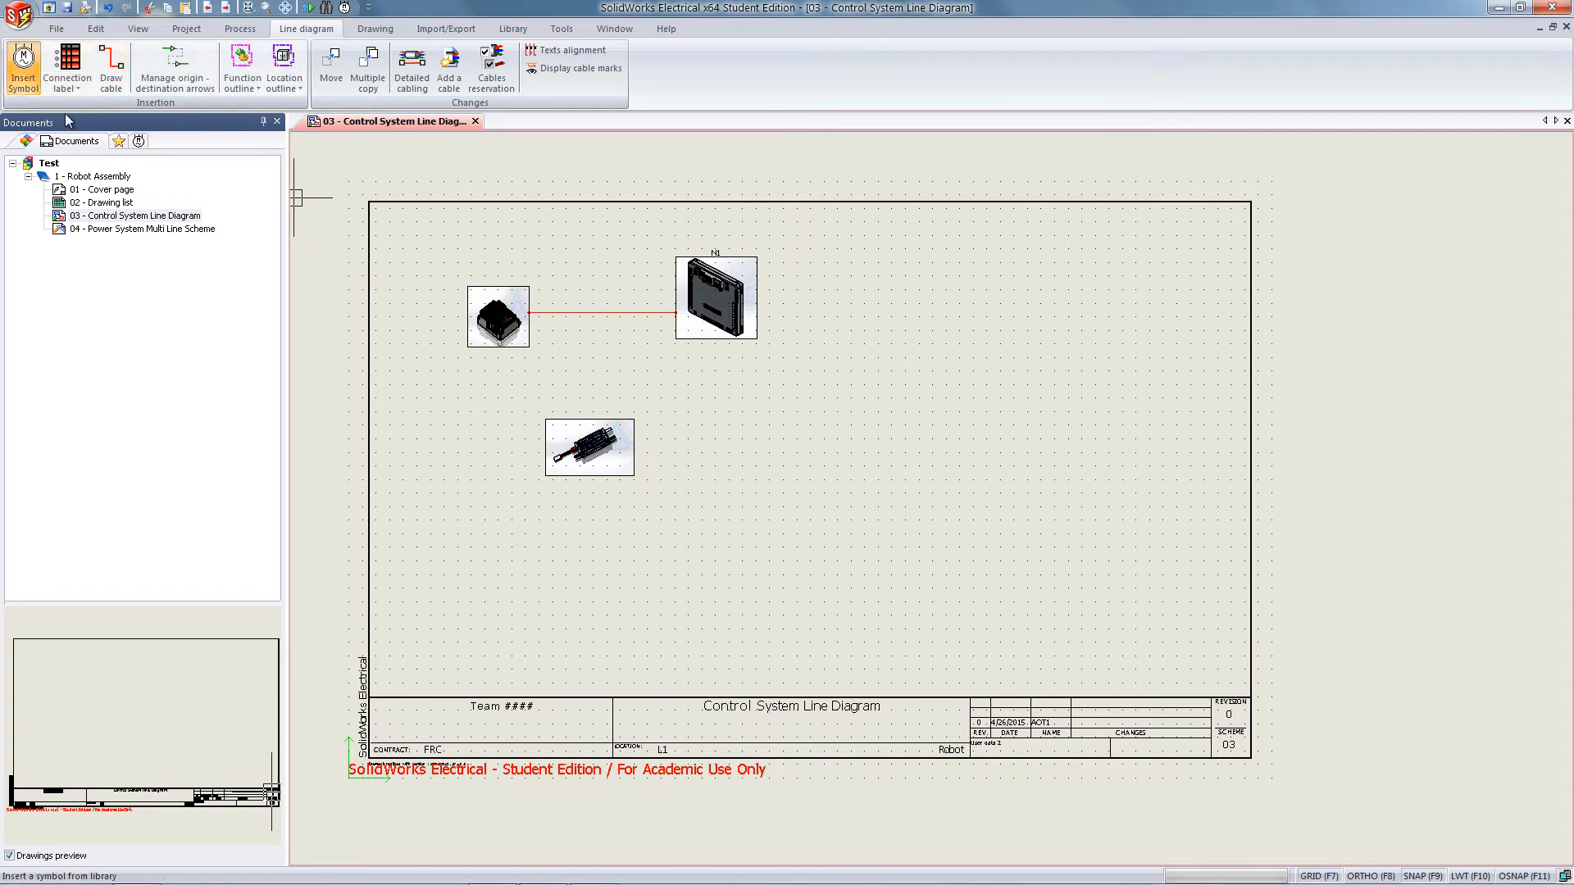
left_click(21, 69)
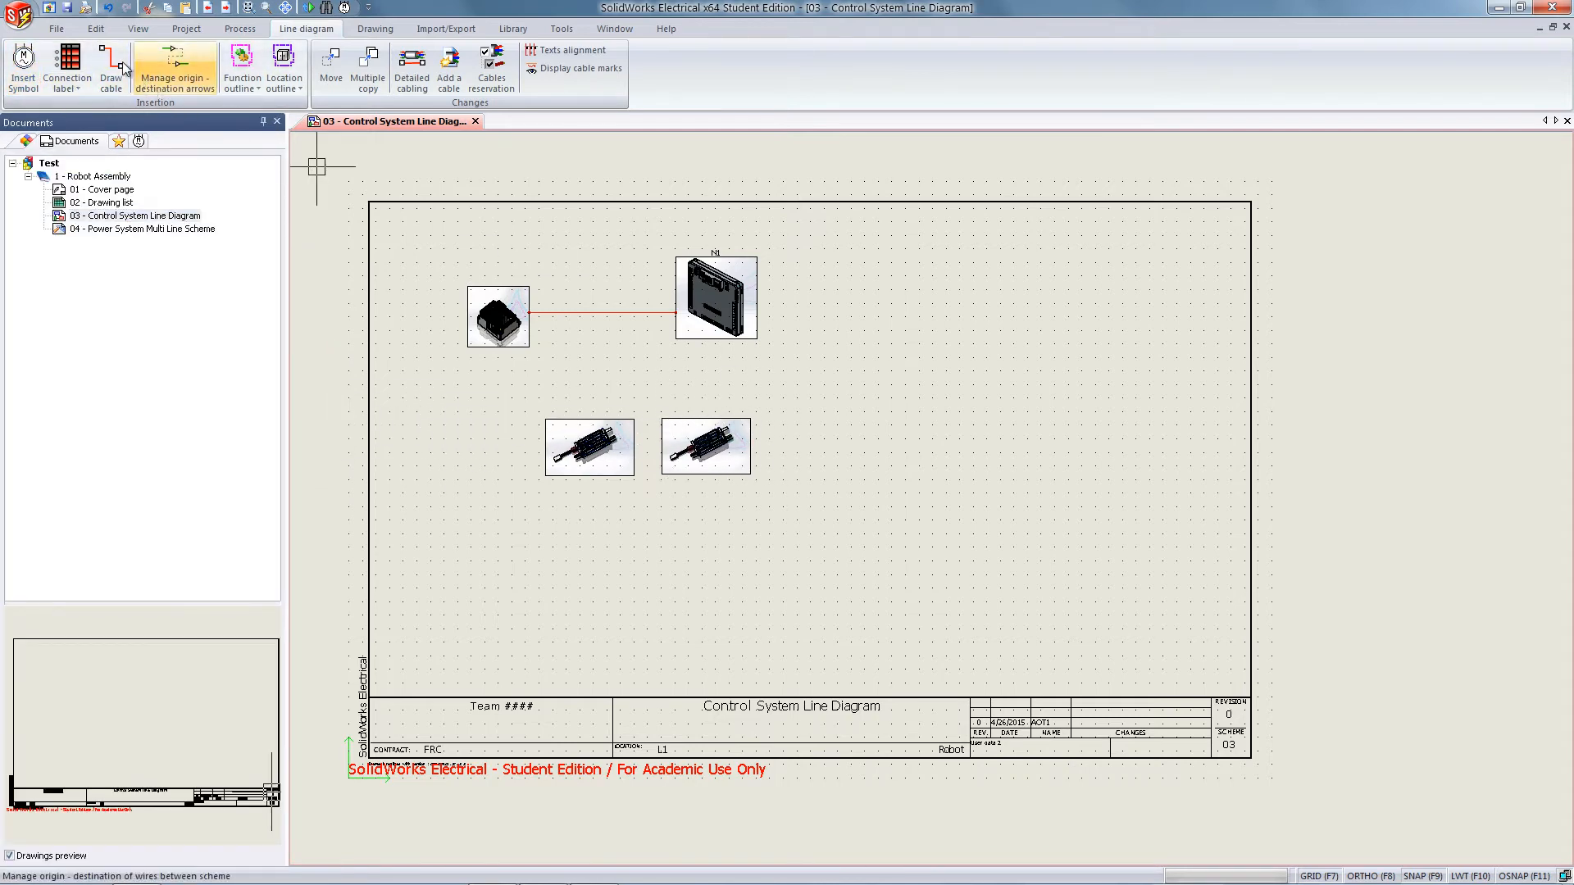
Draw red cables from the panel down to each of the two lower connector symbols.
left_click(110, 65)
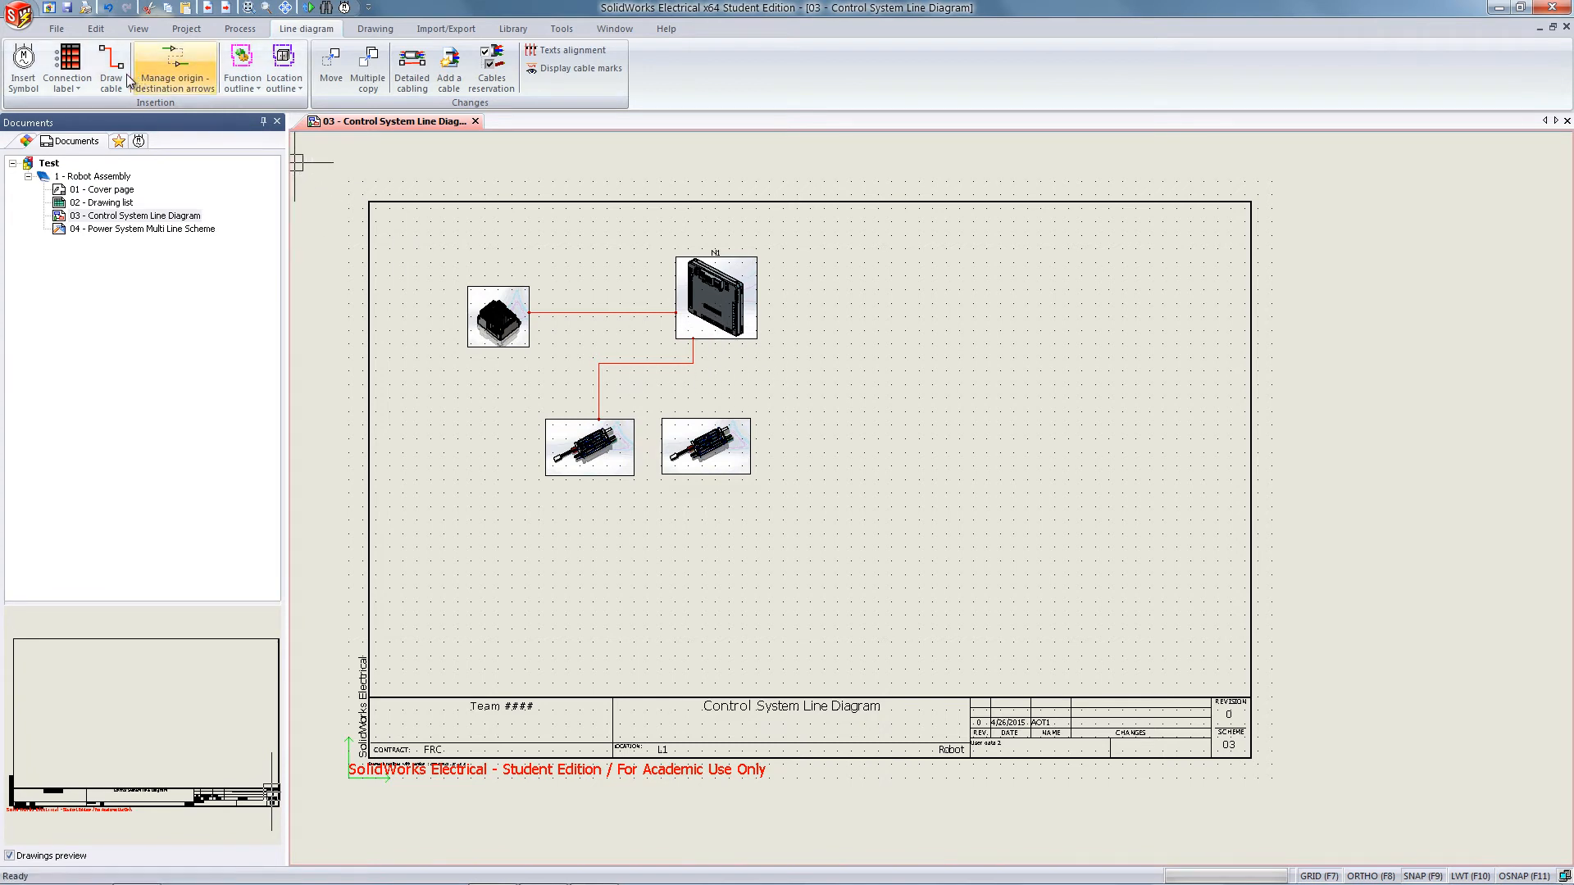
left_click(110, 69)
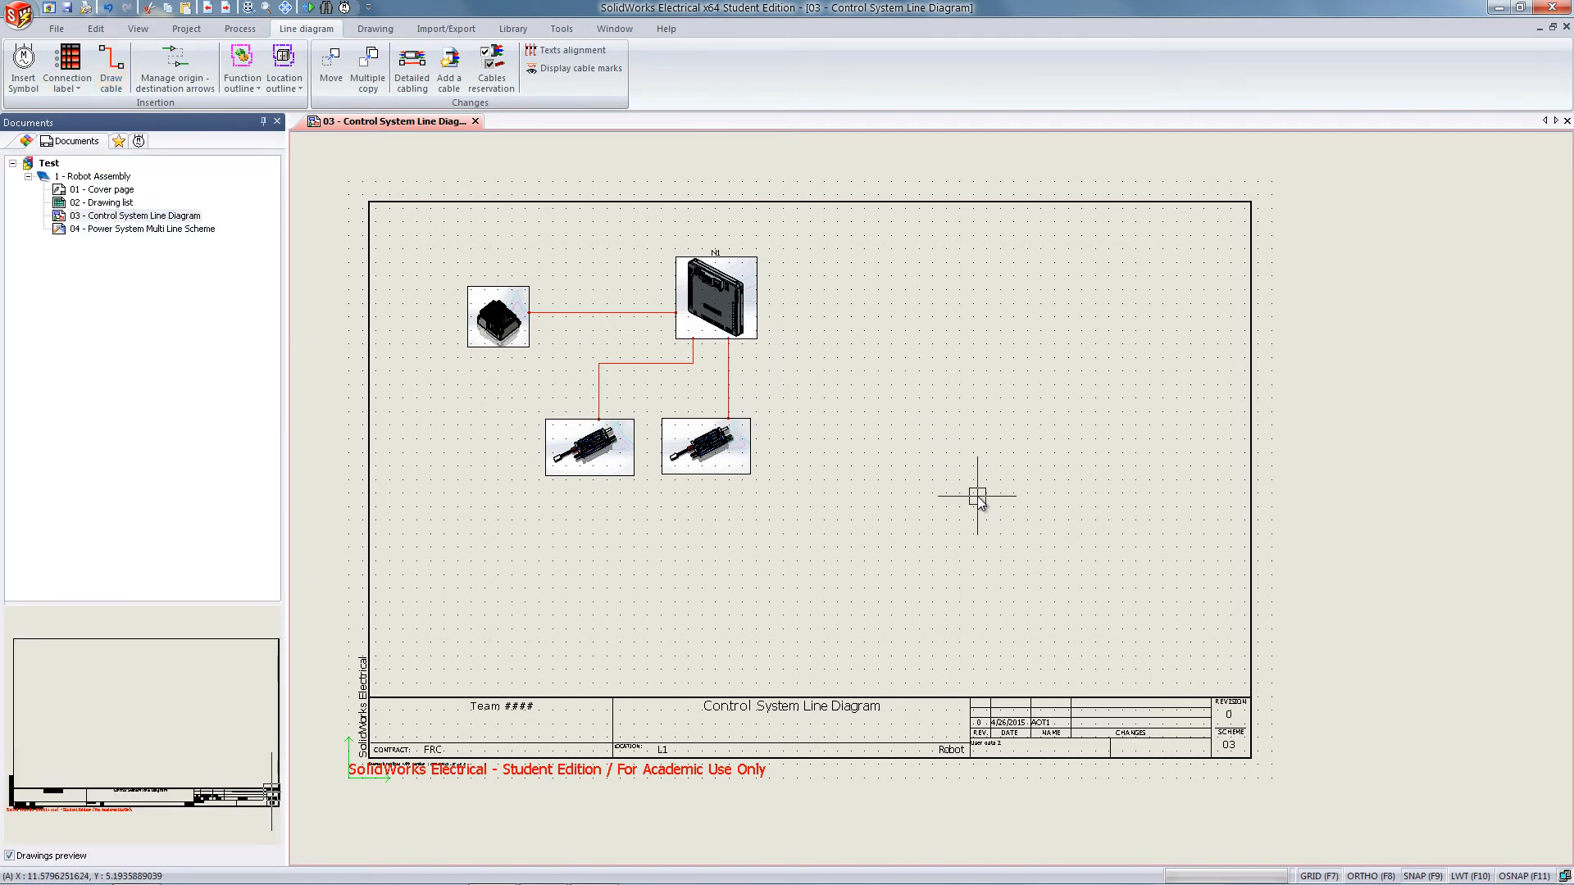
mouse_move(963, 552)
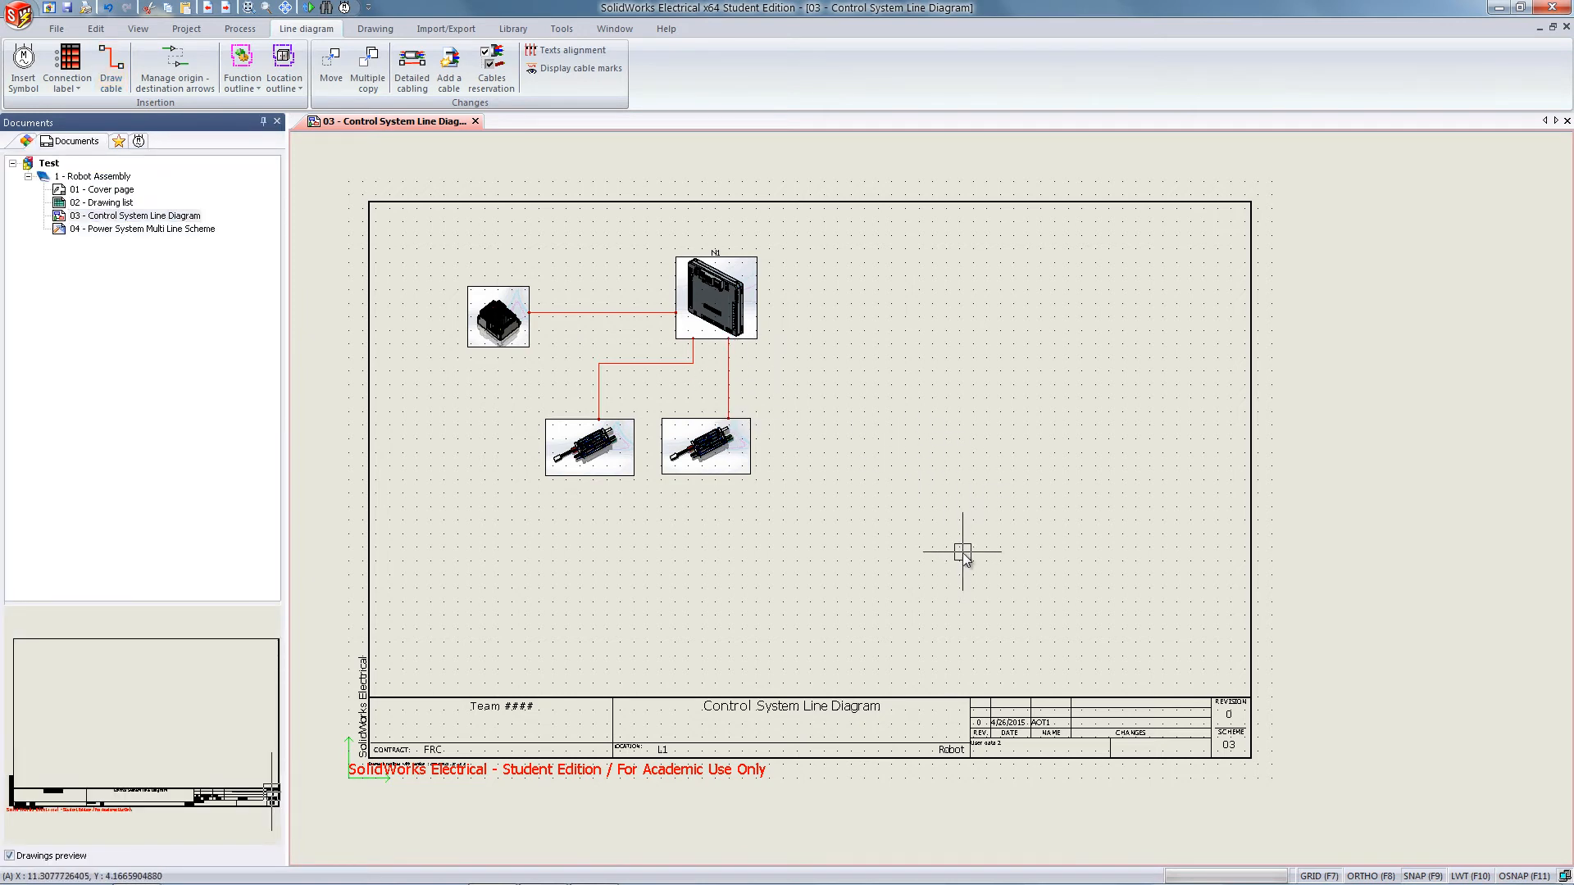
mouse_move(946, 550)
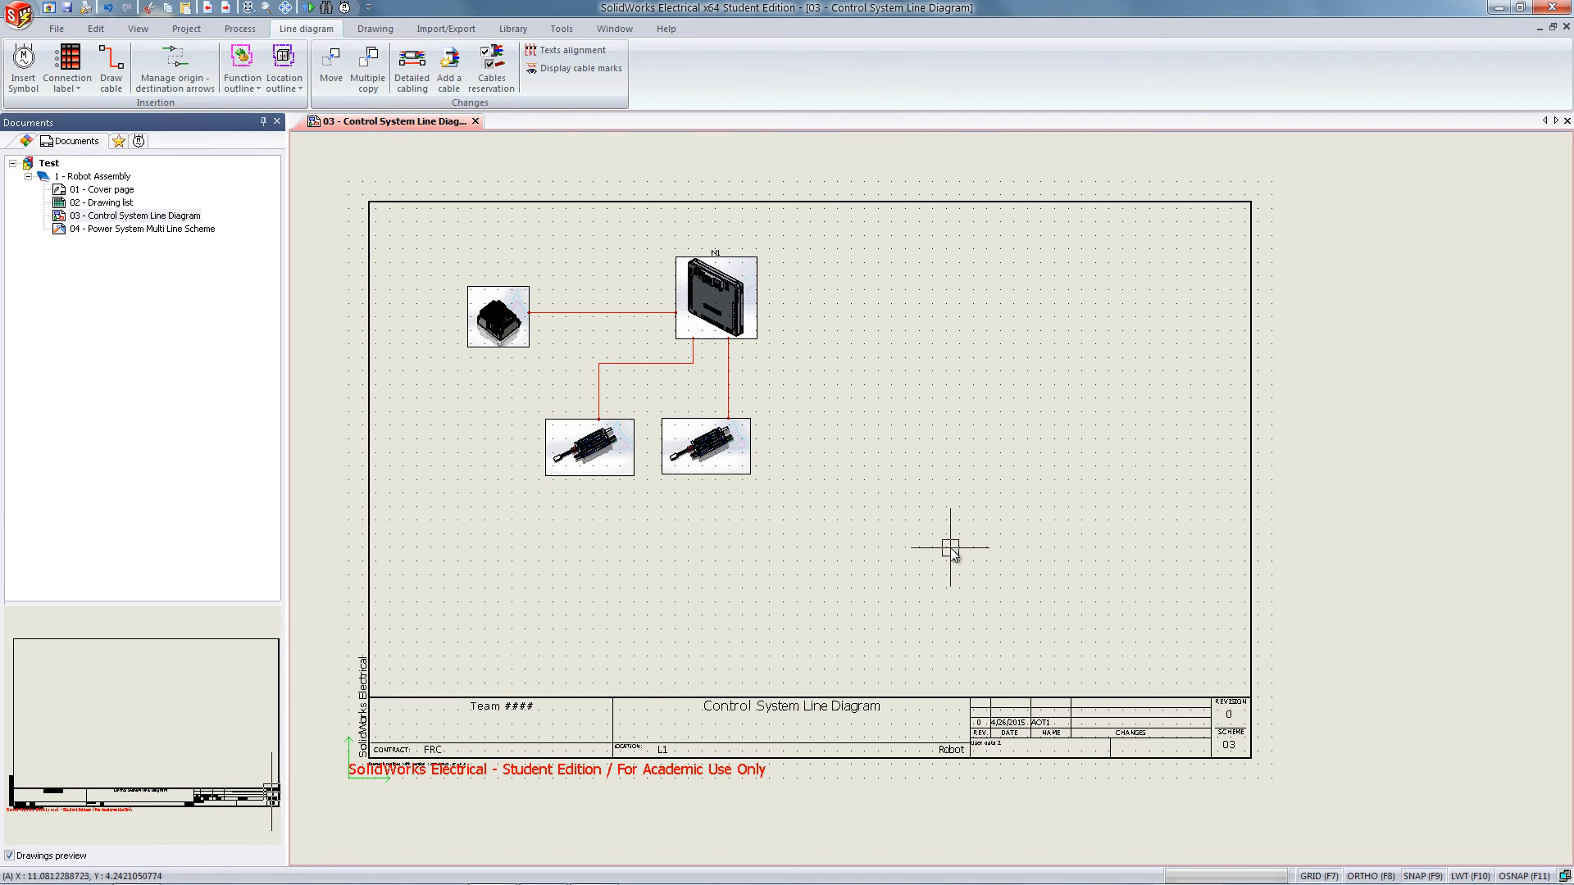